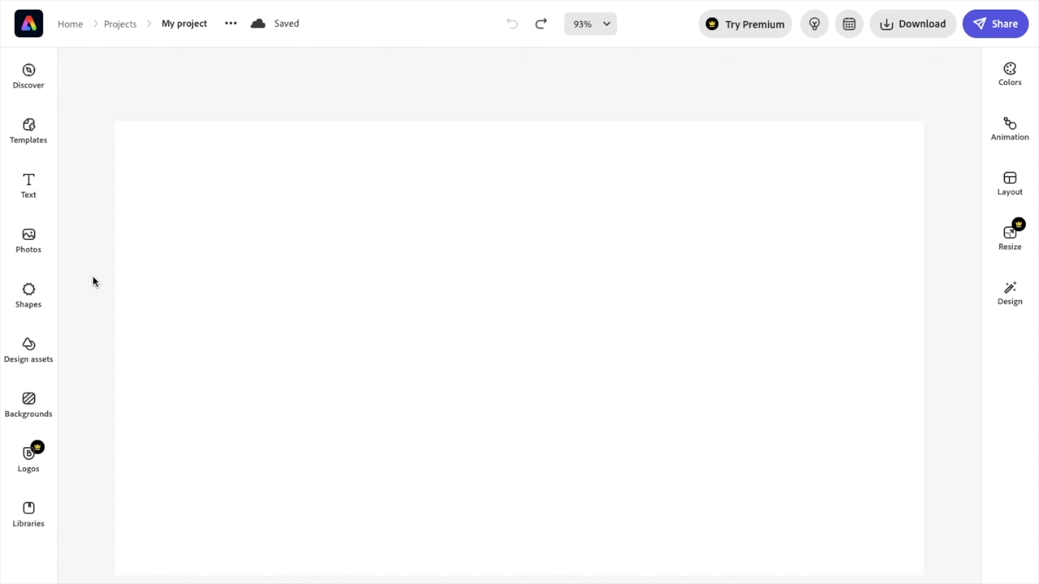
pyautogui.moveTo(79, 230)
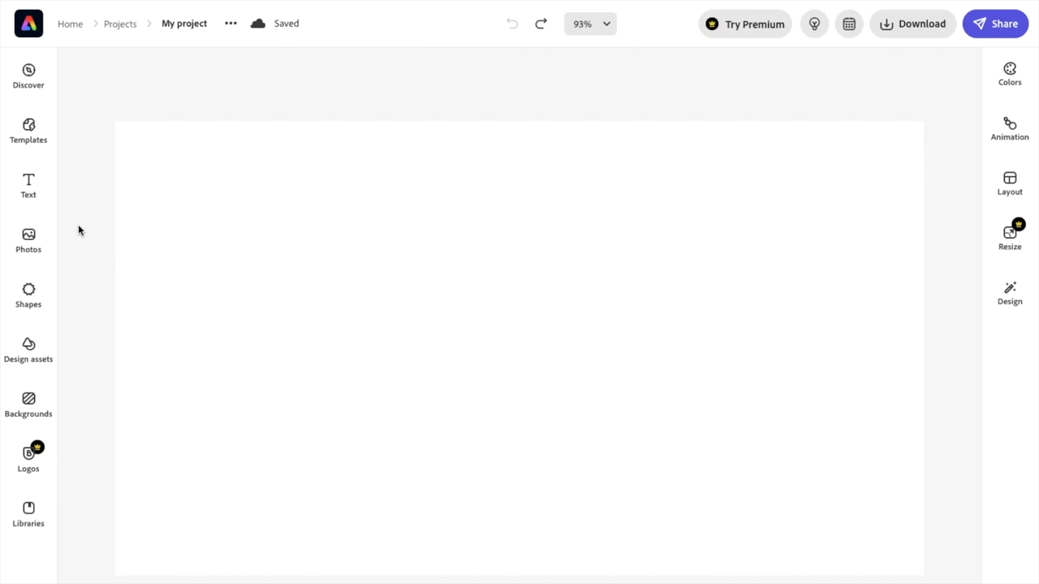
pyautogui.moveTo(28, 186)
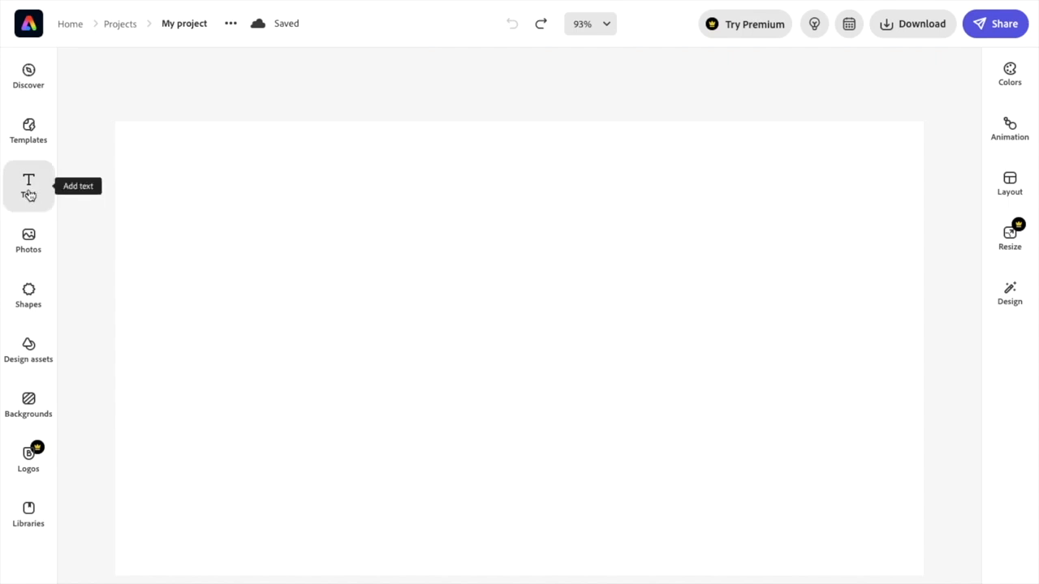
# - Add the 'Order here' text template and a new placeholder text block to the page
pyautogui.click(29, 185)
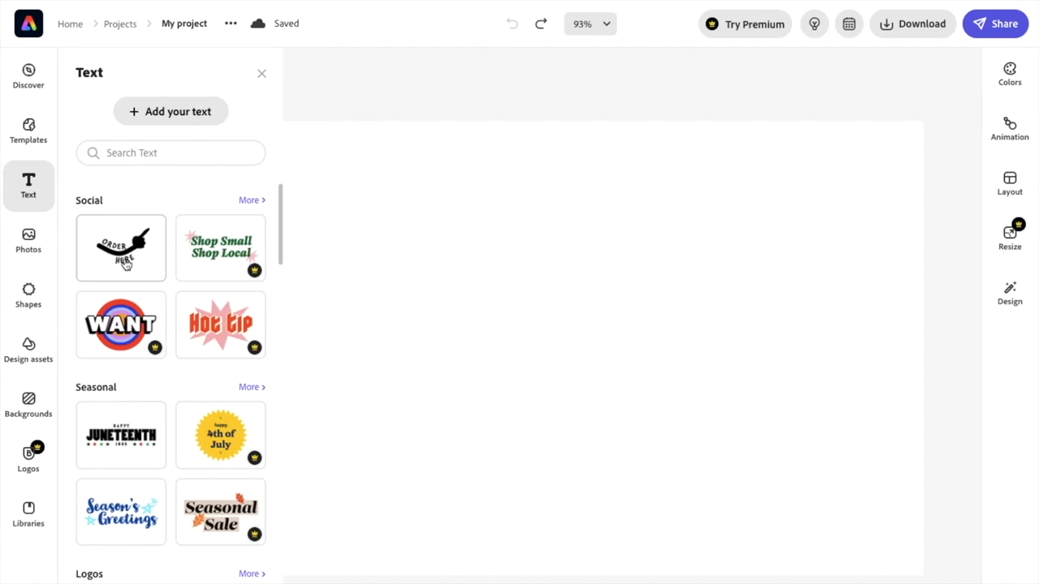
pyautogui.click(120, 247)
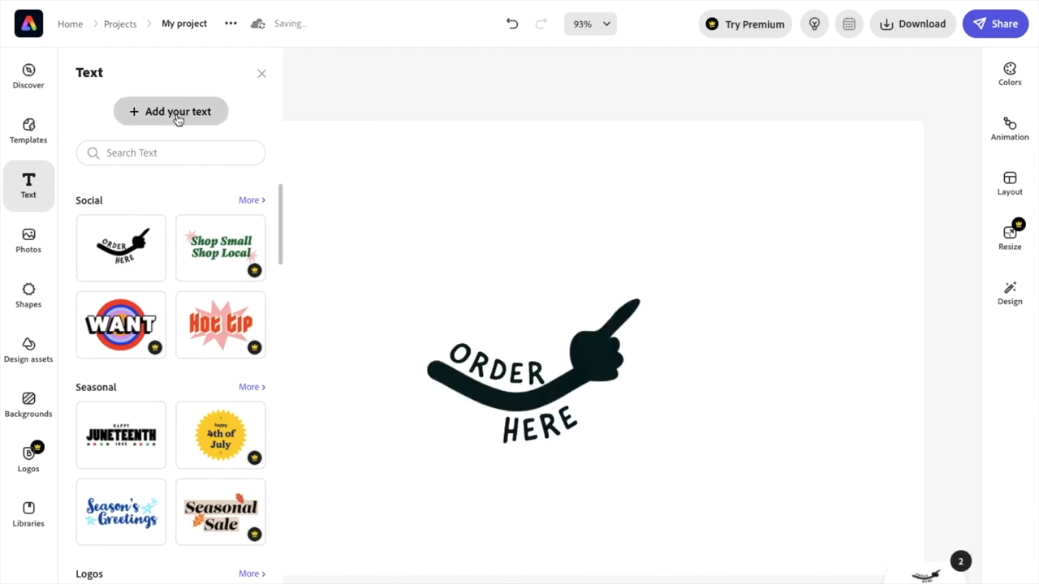
pyautogui.moveTo(639, 310)
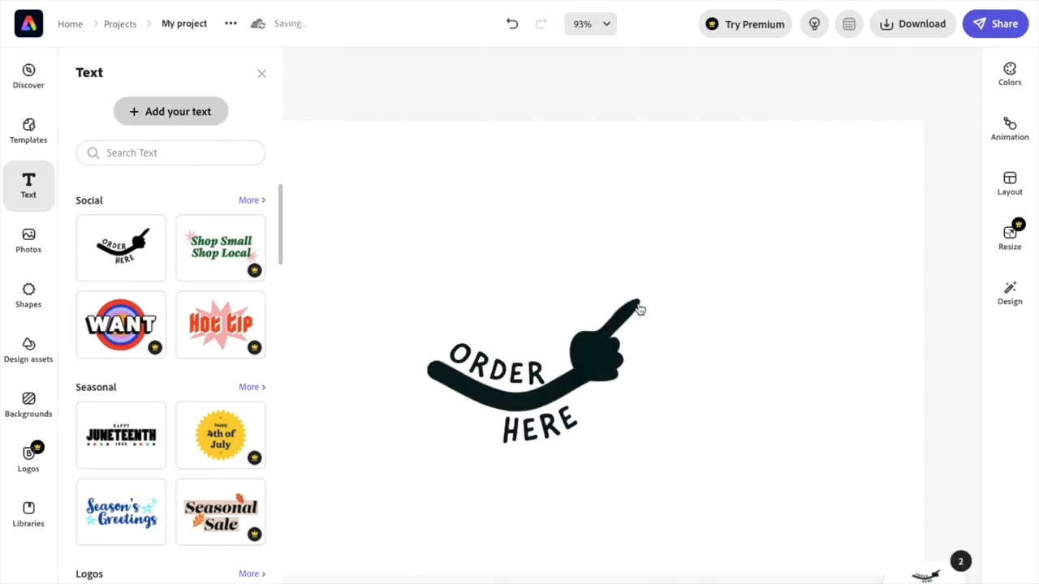
pyautogui.click(170, 111)
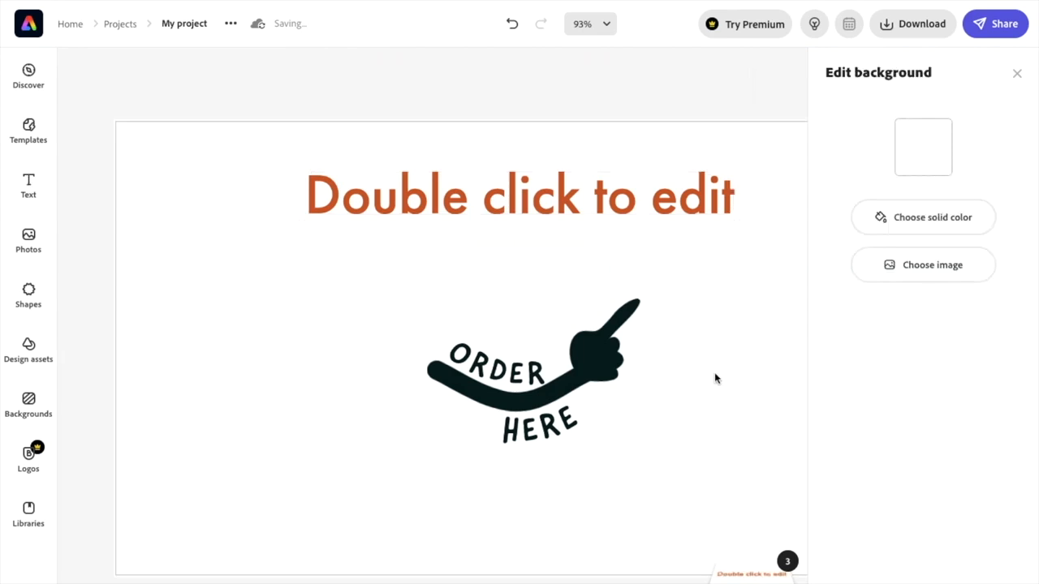
pyautogui.moveTo(590, 238)
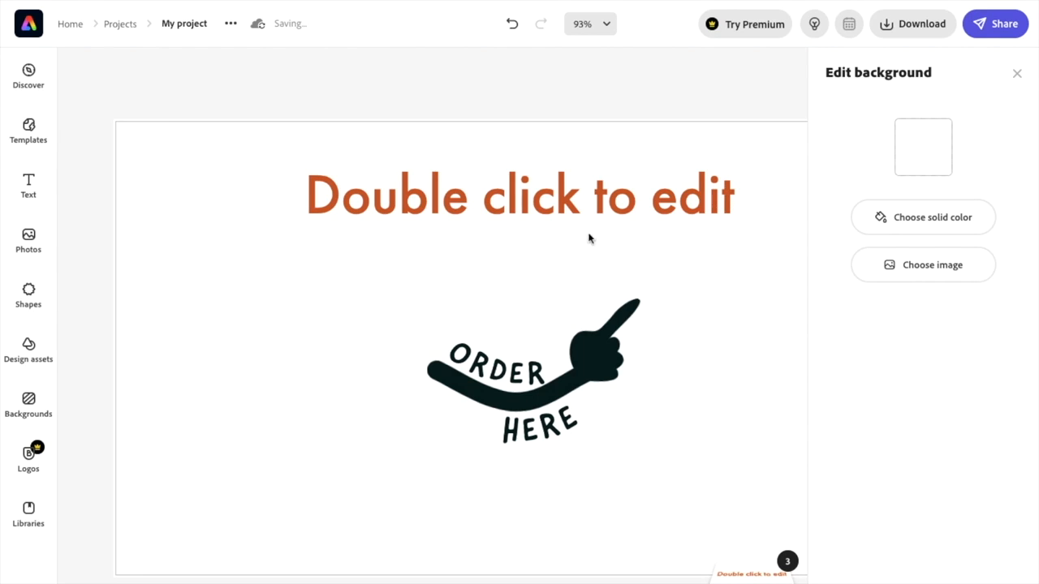
pyautogui.moveTo(615, 349)
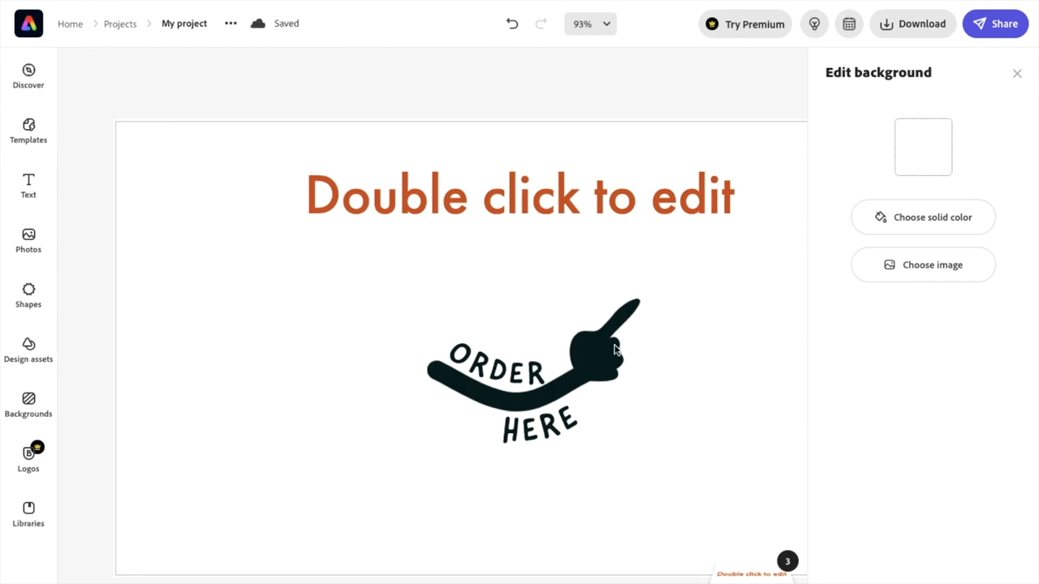
pyautogui.moveTo(541, 212)
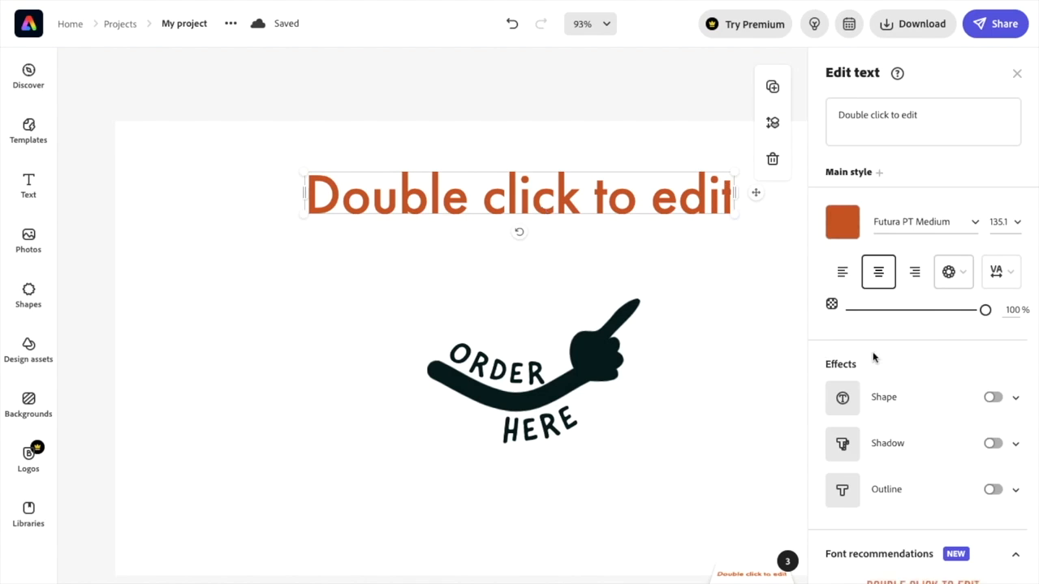
pyautogui.moveTo(949, 272)
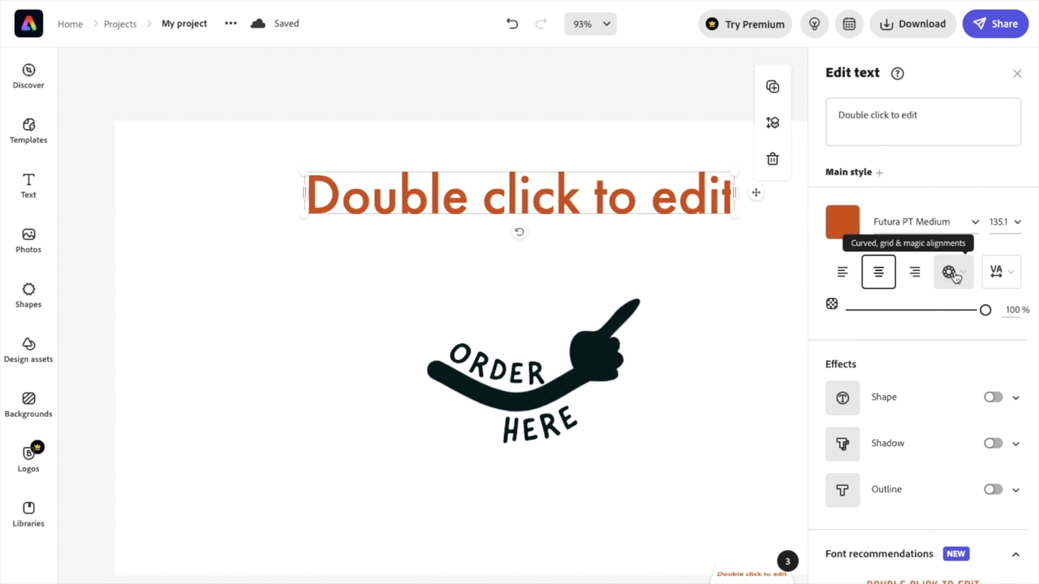
# - Open the Curved, grid & magic alignment options for the placeholder heading
pyautogui.click(950, 271)
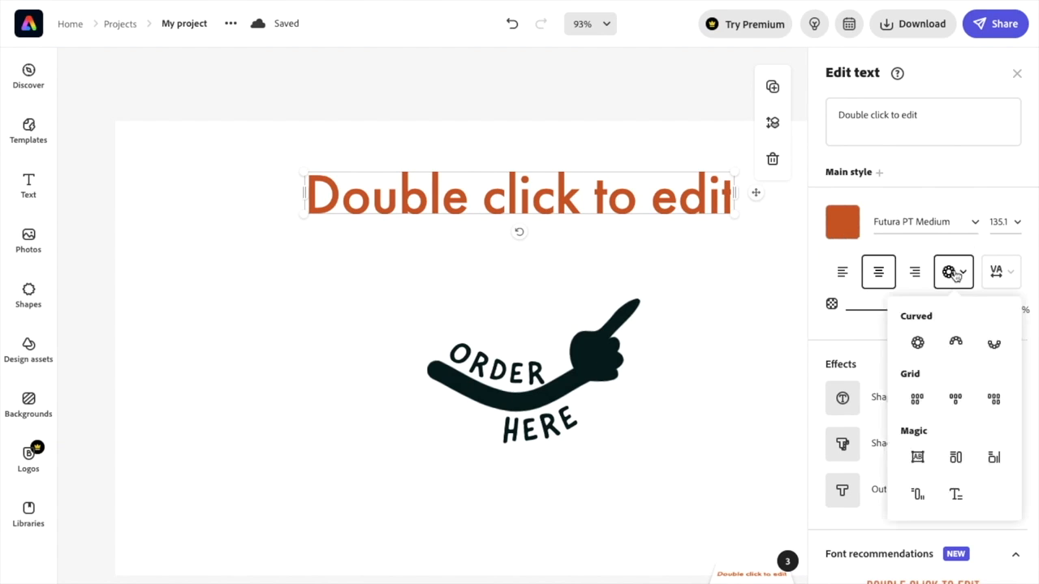
pyautogui.moveTo(916, 342)
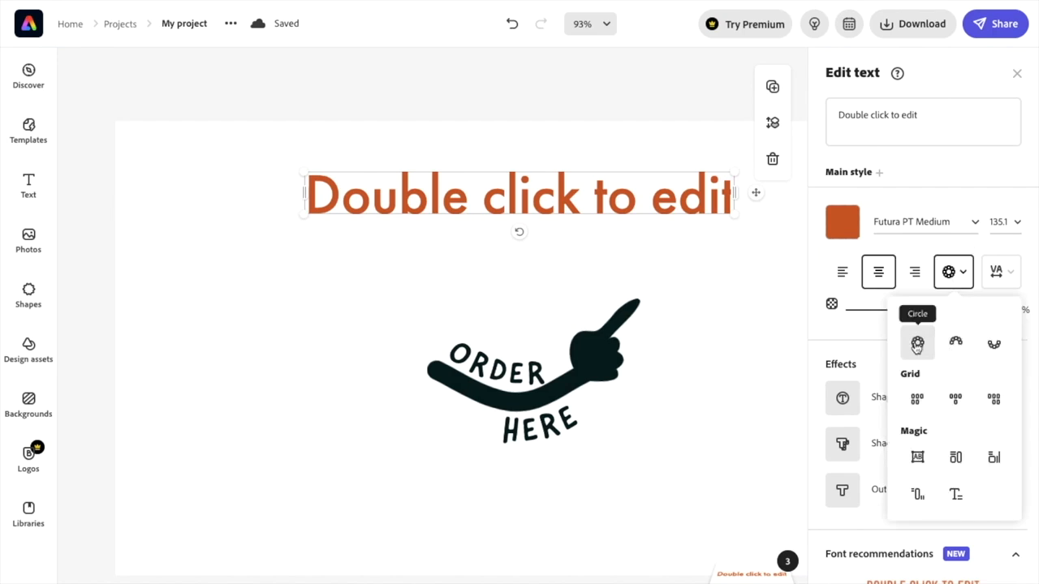
pyautogui.moveTo(918, 342)
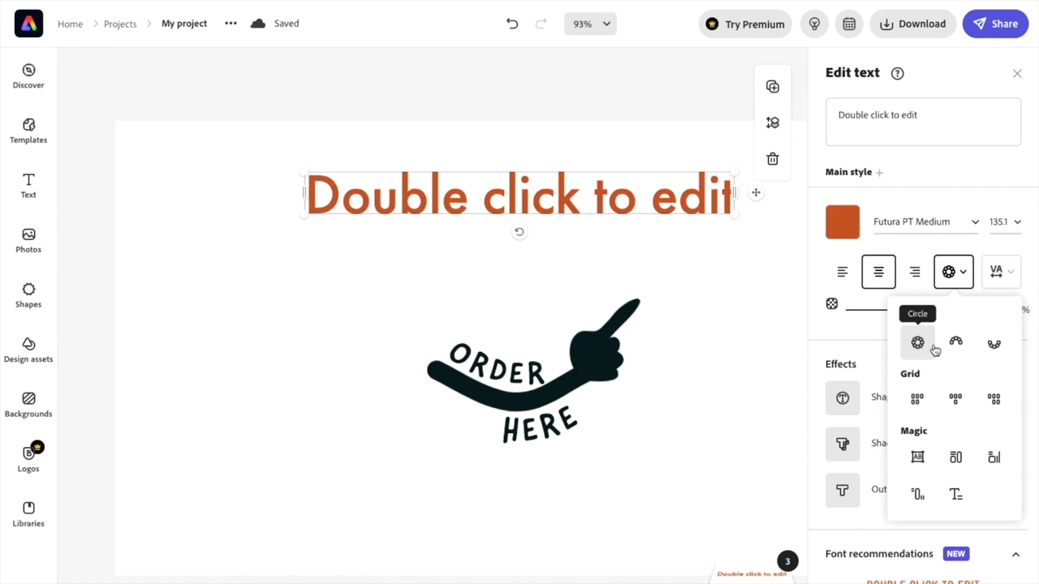
pyautogui.moveTo(994, 342)
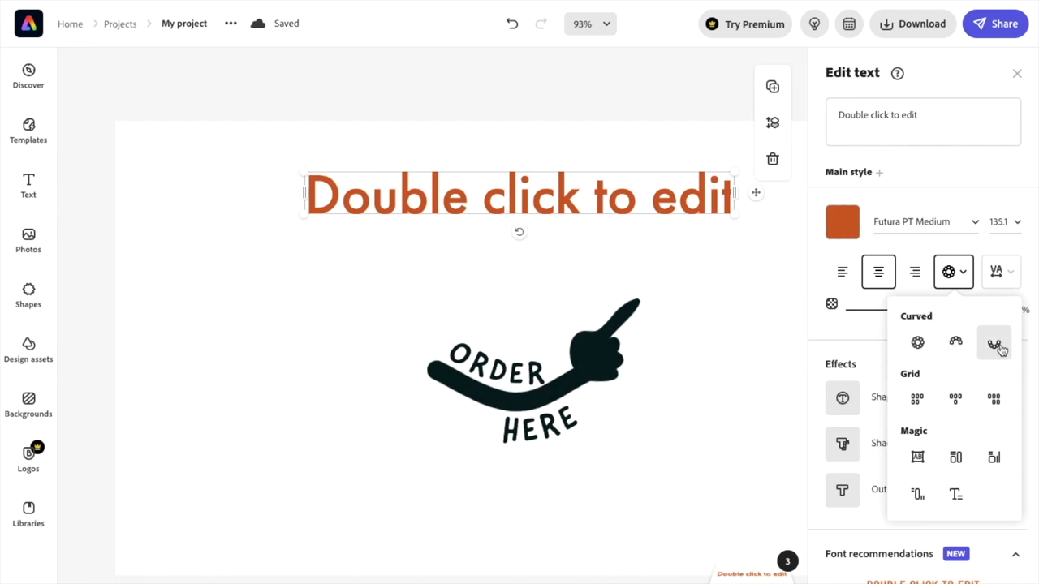
pyautogui.moveTo(994, 342)
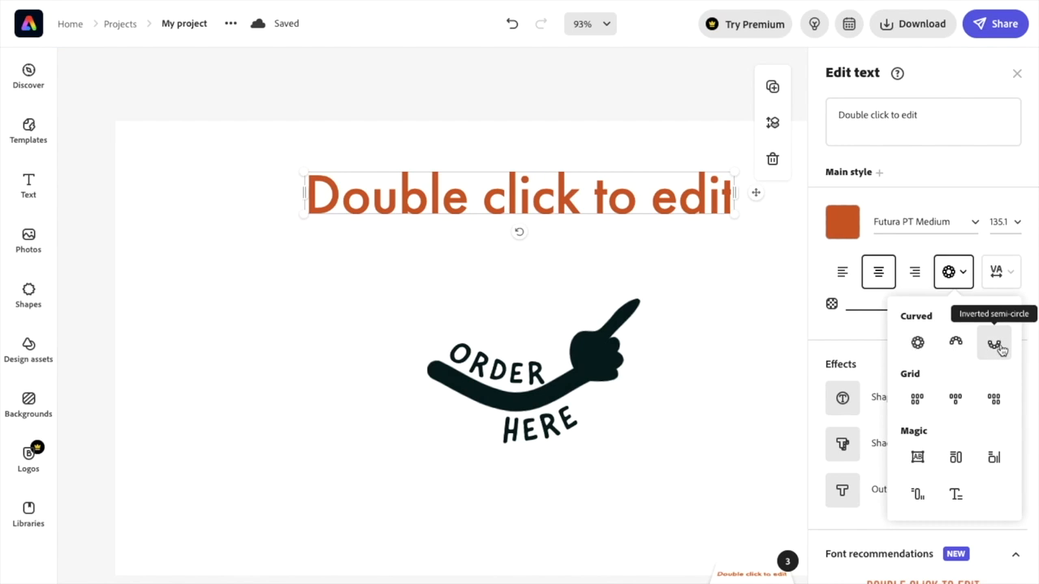
pyautogui.moveTo(956, 343)
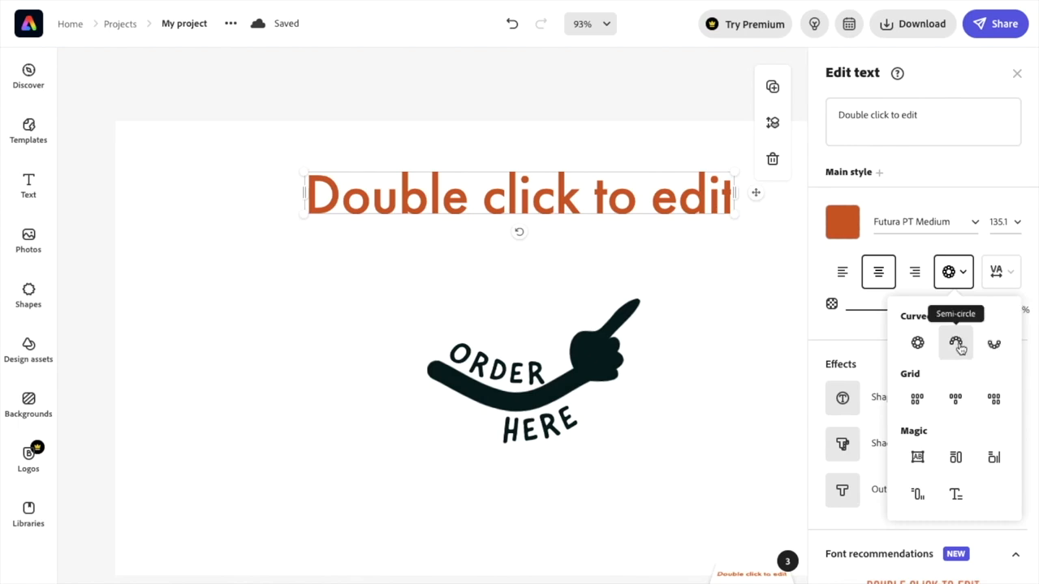
# - Curve the heading into a Semi-circle and get rid of the 'Order here' graphic
pyautogui.click(955, 342)
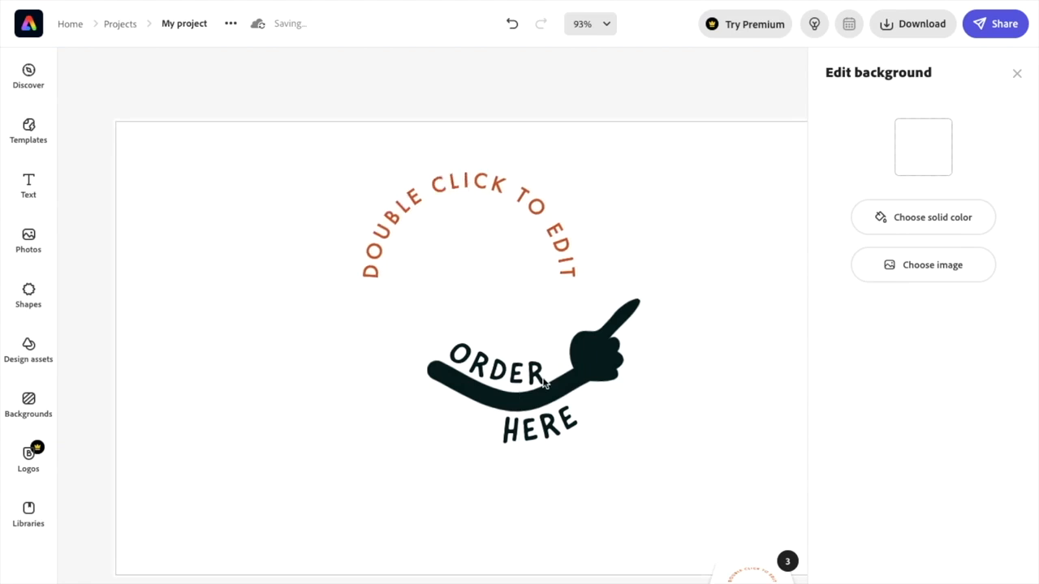
pyautogui.click(519, 374)
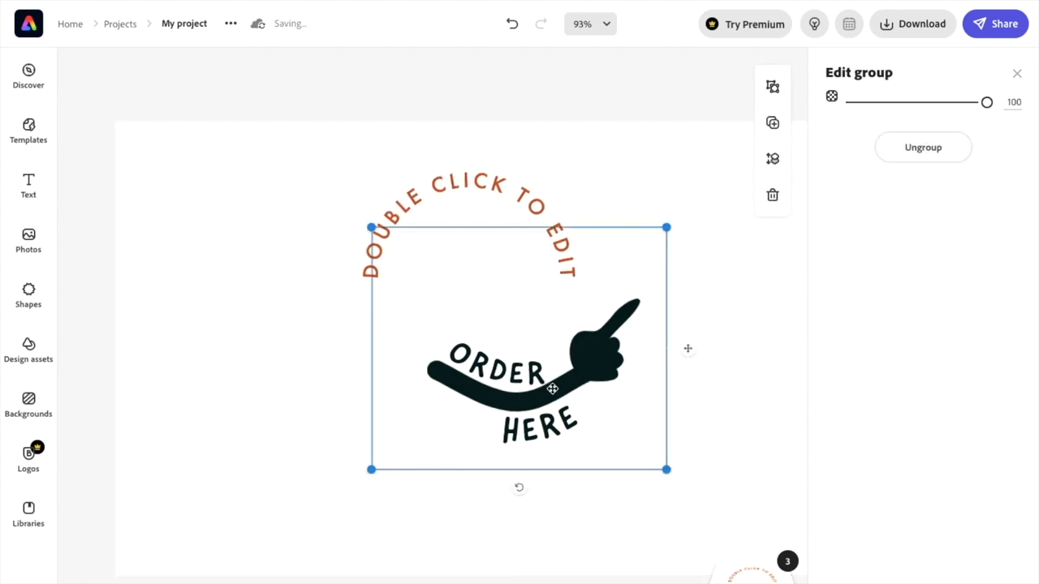
pyautogui.doubleClick(498, 369)
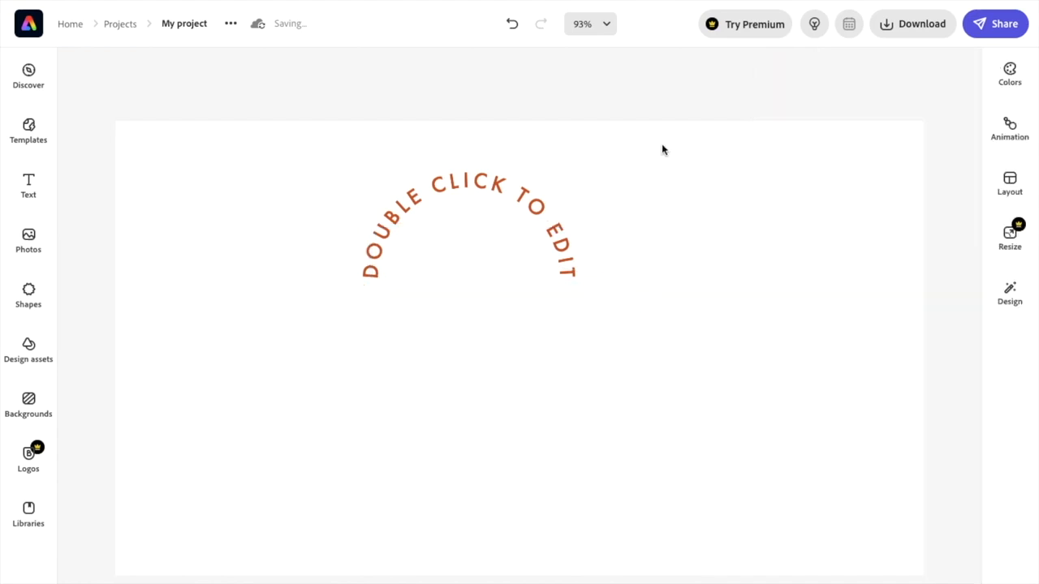
# - Drag the heading larger, try Inverted semi-circle, then settle on Circle
pyautogui.click(468, 219)
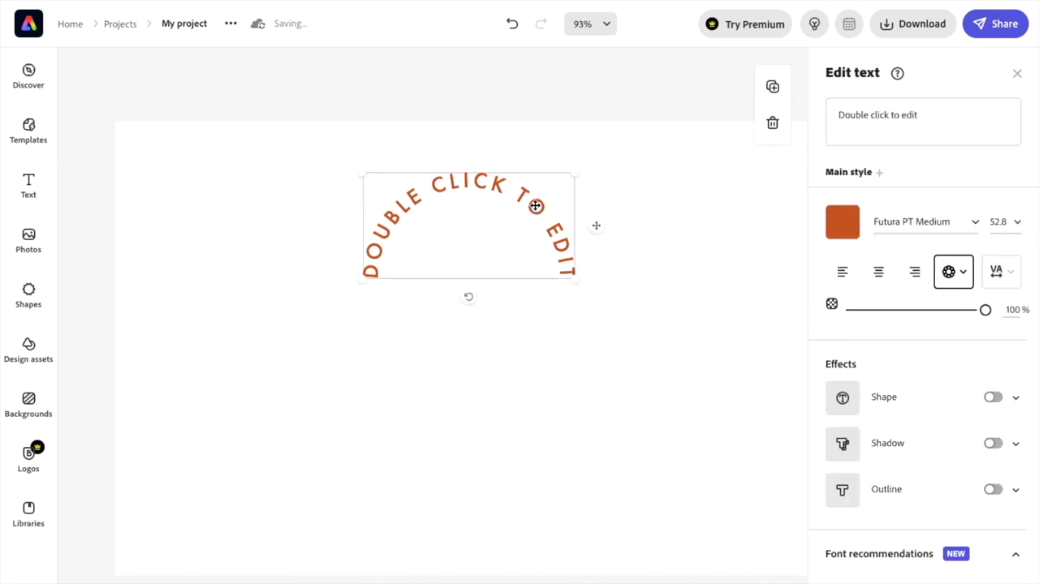
pyautogui.moveTo(576, 272); pyautogui.dragTo(690, 381)
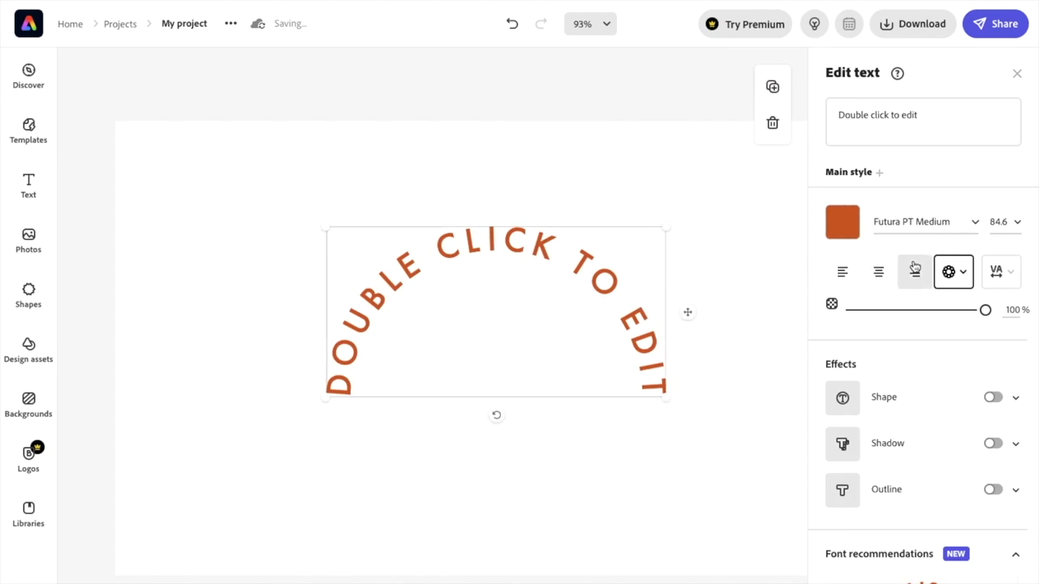
pyautogui.click(948, 271)
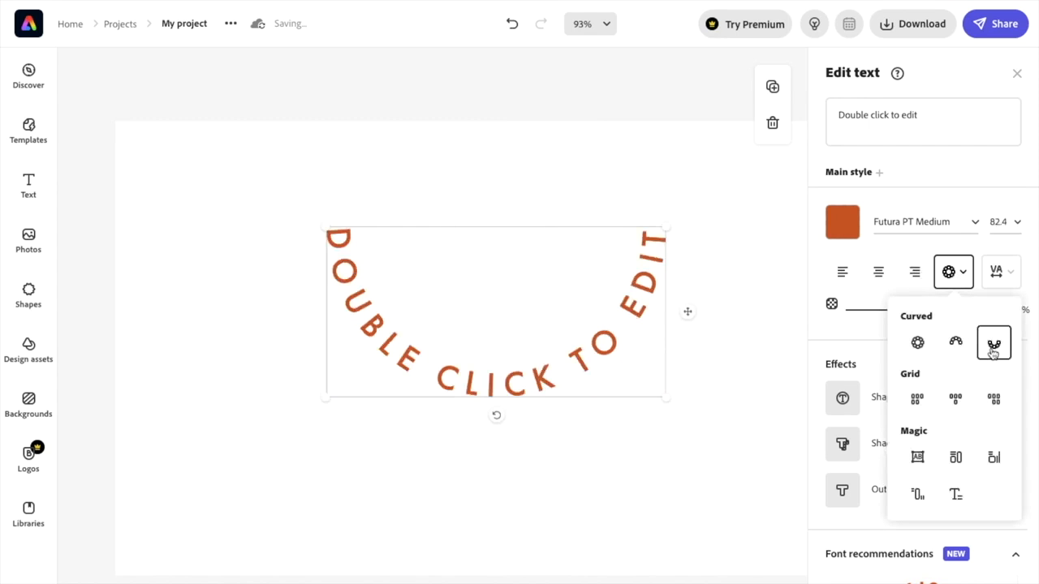
pyautogui.click(917, 342)
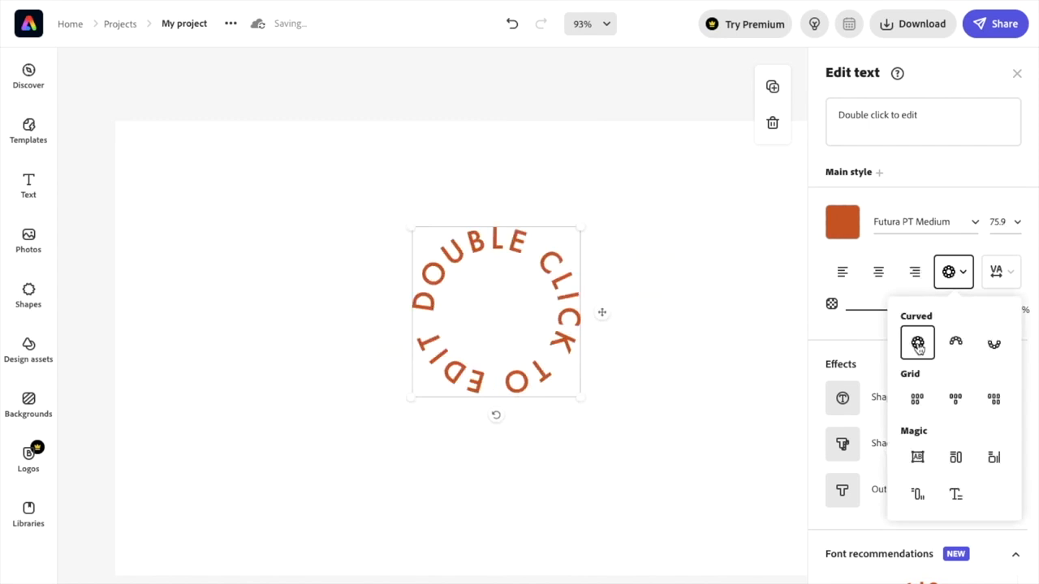